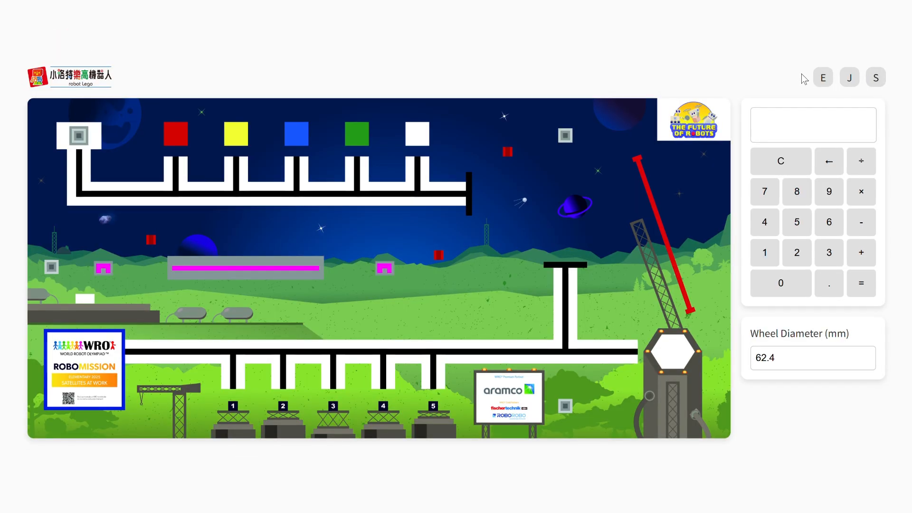
Load the Mars Exploration field map and measure a vertical path reading 880° and 479 mm.
click(848, 77)
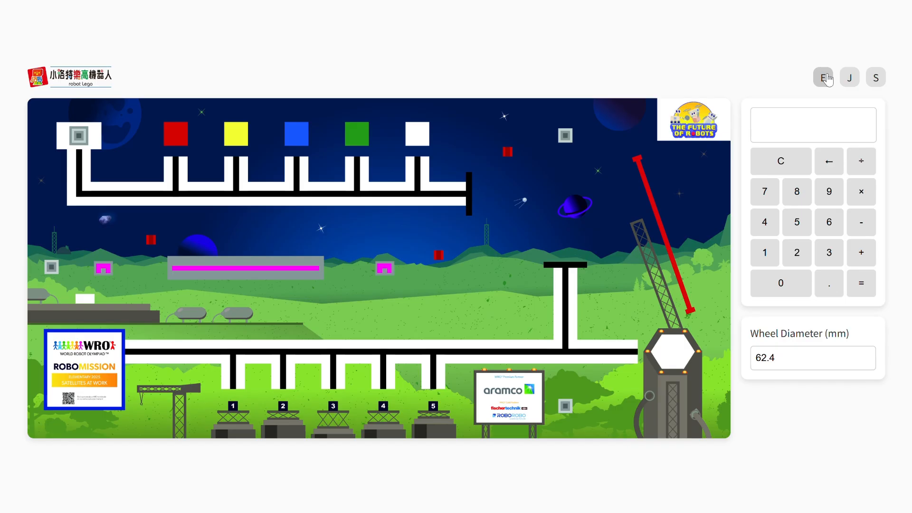
click(822, 77)
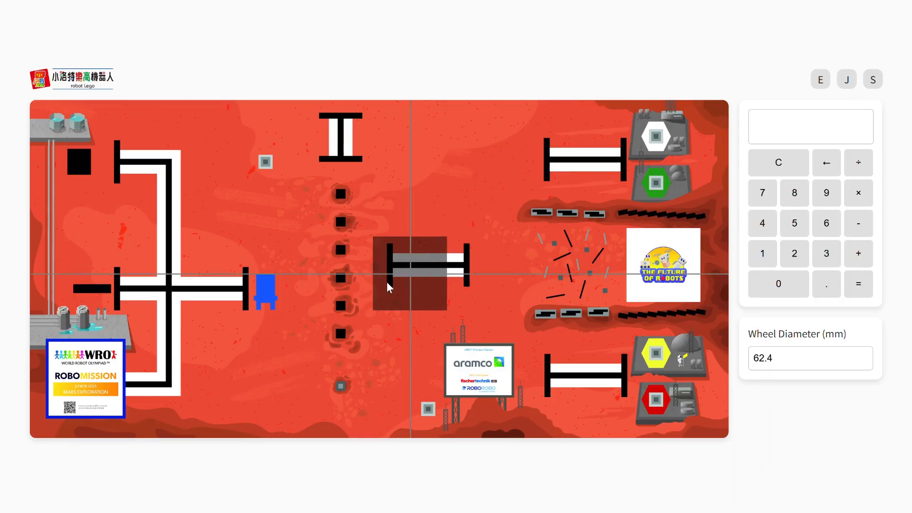
drag(388, 285, 342, 195)
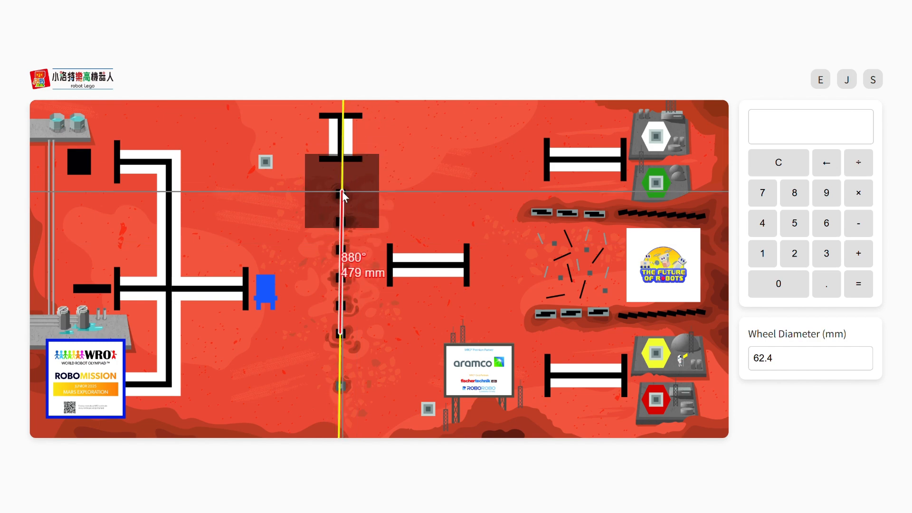